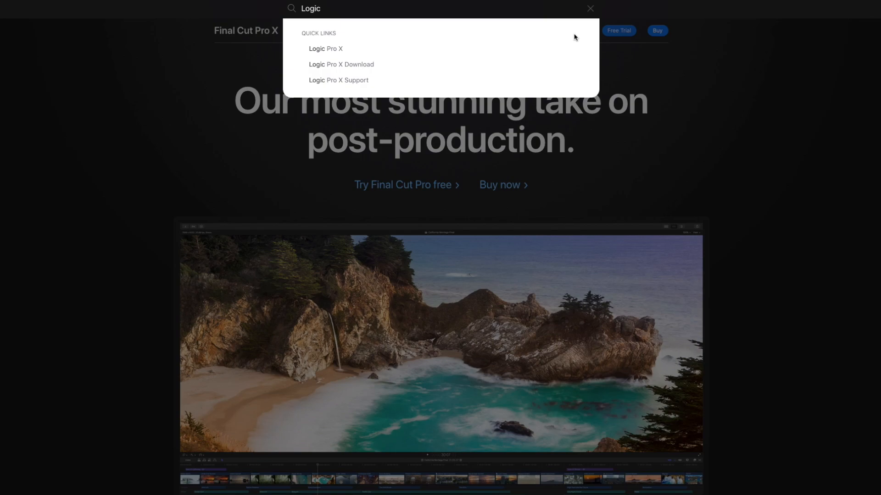
Open the Logic Pro X page from search results and scroll to Plug-ins and Sounds
{"action": "left_click", "coordinate": [325, 49]}
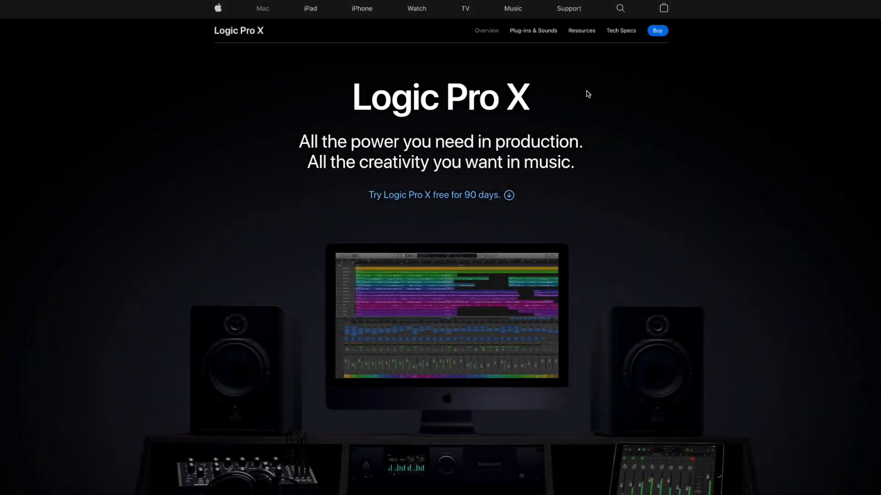
{"action": "scroll", "scroll_direction": "down", "scroll_amount": 3}
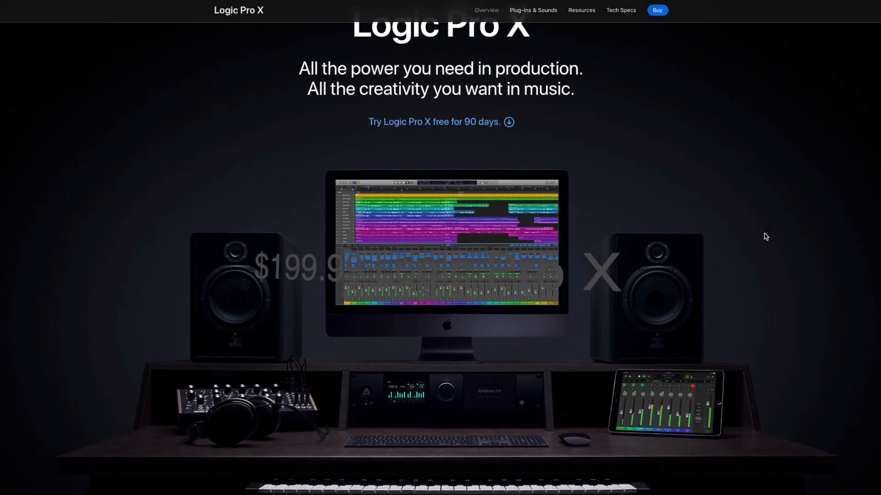
{"action": "scroll", "scroll_direction": "down", "scroll_amount": 3}
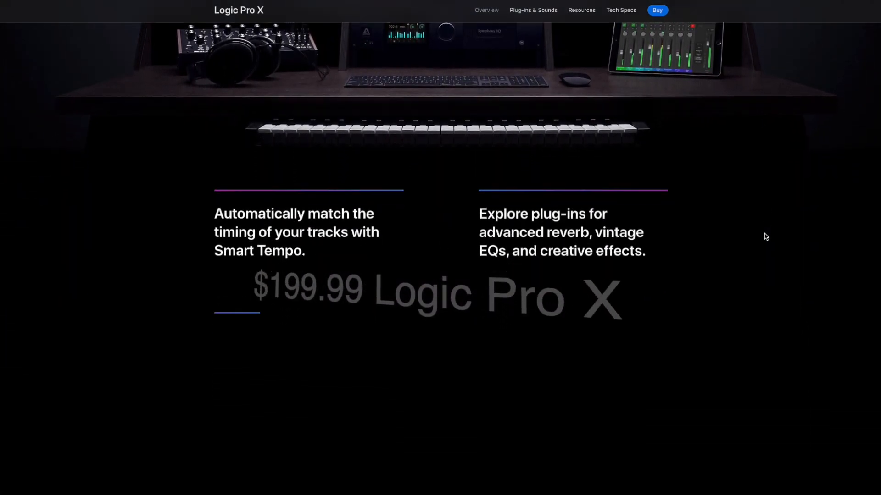
{"action": "scroll", "scroll_direction": "down", "scroll_amount": 3}
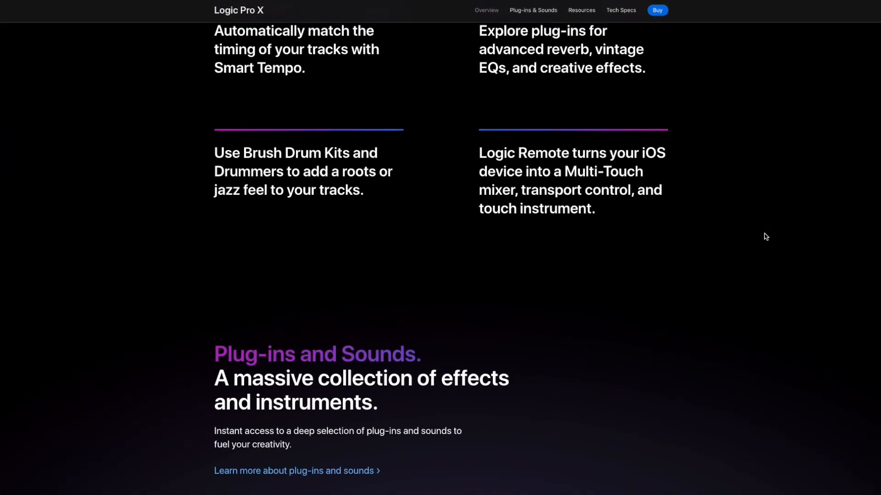
{"action": "scroll", "scroll_direction": "down", "scroll_amount": 3}
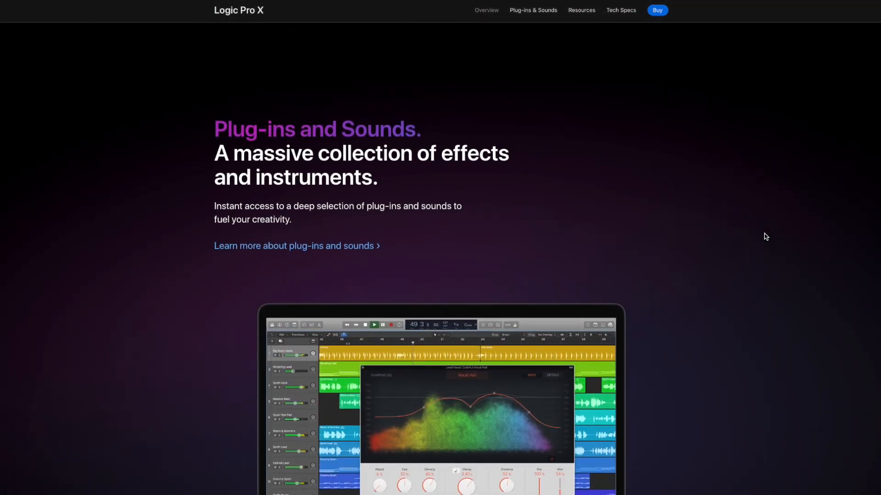
{"action": "scroll", "scroll_direction": "down", "scroll_amount": 3}
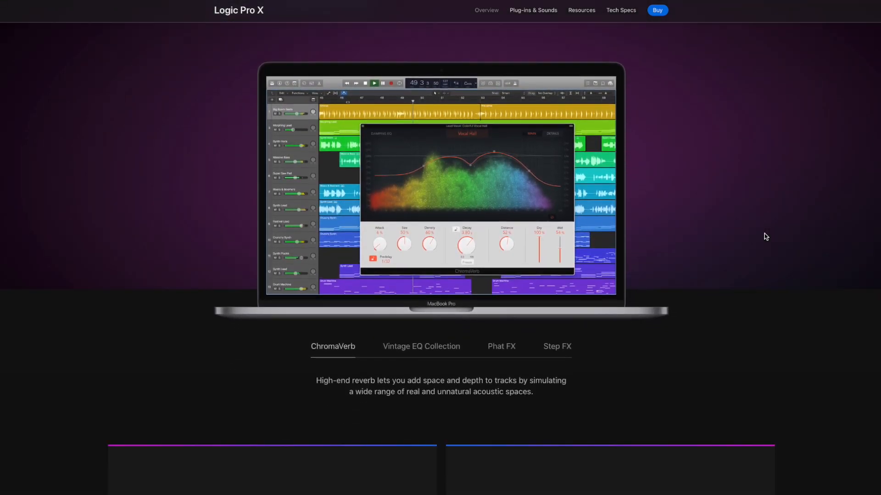
{"action": "scroll", "scroll_direction": "down", "scroll_amount": 3}
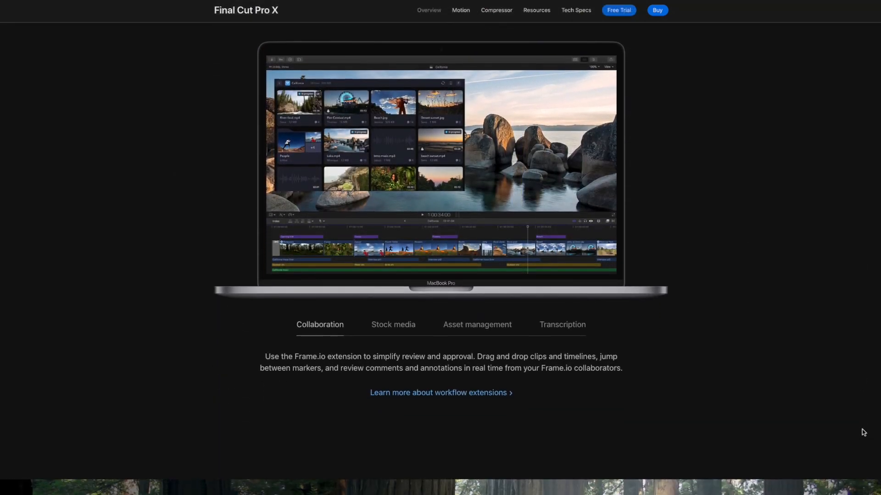
Scroll the Final Cut Pro X page past the Collaboration tabs to the 360° video section
{"action": "scroll", "scroll_direction": "down", "scroll_amount": 3}
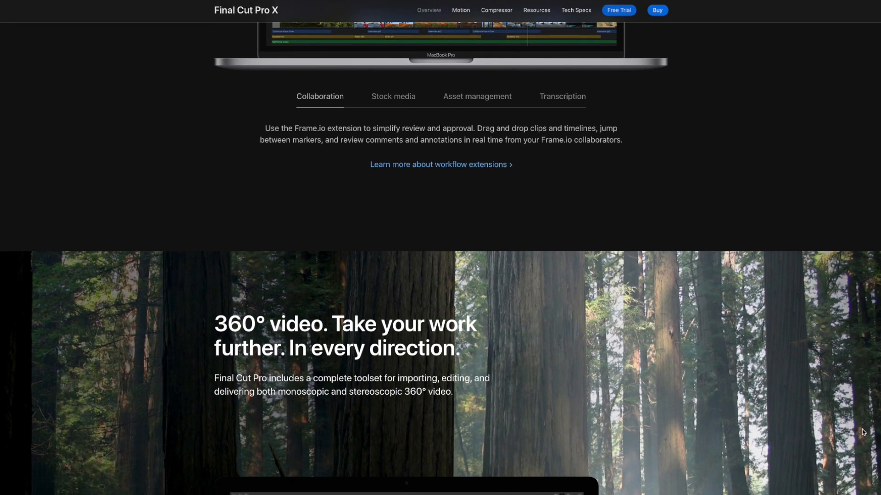
{"action": "scroll", "scroll_direction": "down", "scroll_amount": 3}
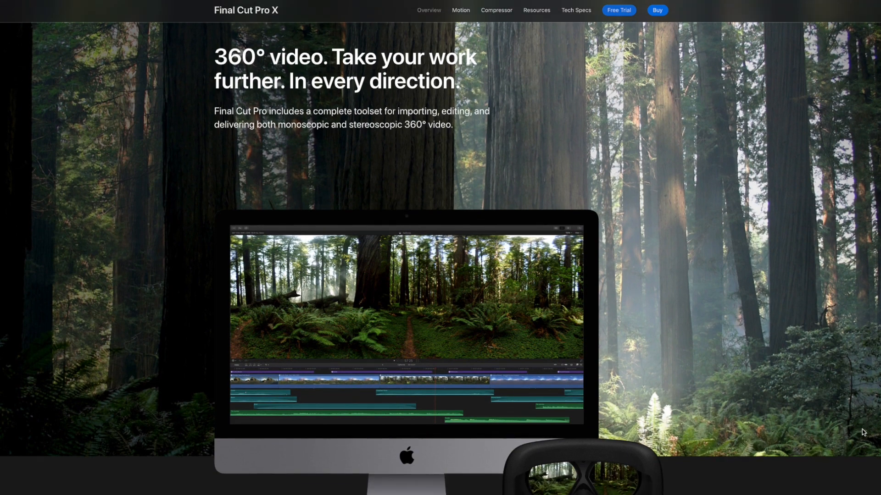
{"action": "scroll", "scroll_direction": "down", "scroll_amount": 3}
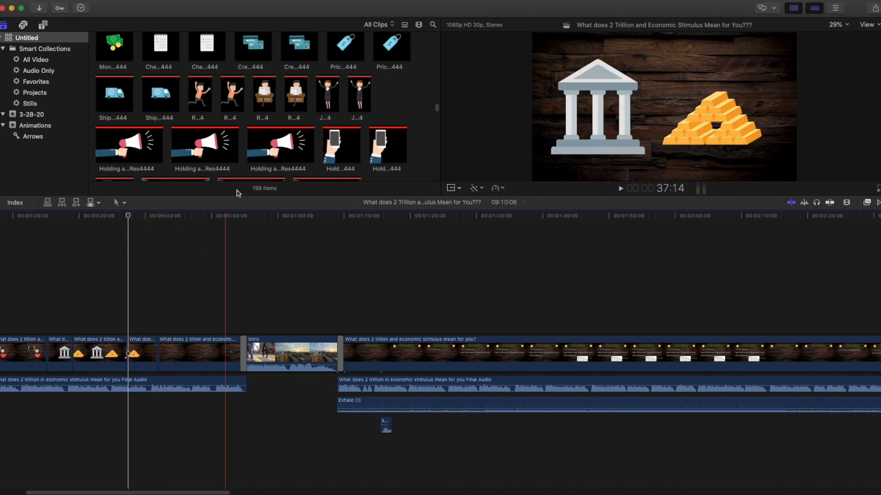
Show the Final Cut Pro project timeline and clip browser for the economic stimulus video
{"action": "left_click", "coordinate": [328, 92]}
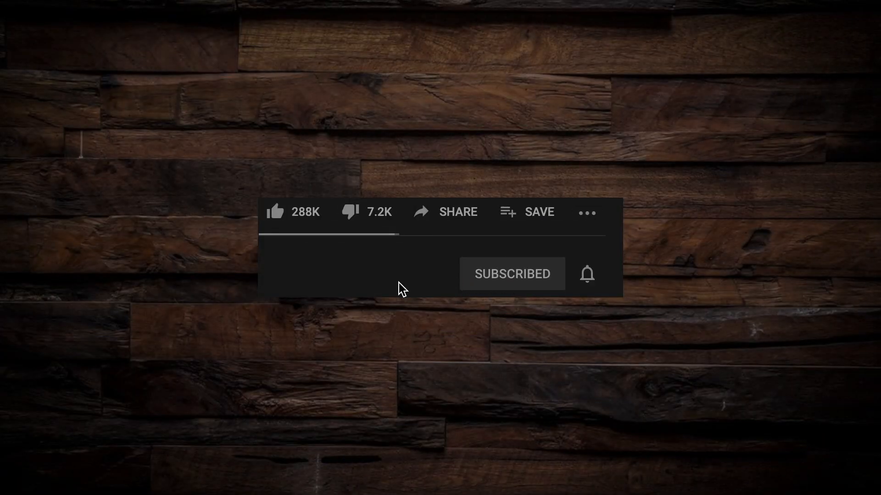
Click thumbs-up on the end card so the 288K like count is highlighted
{"action": "left_click", "coordinate": [275, 212]}
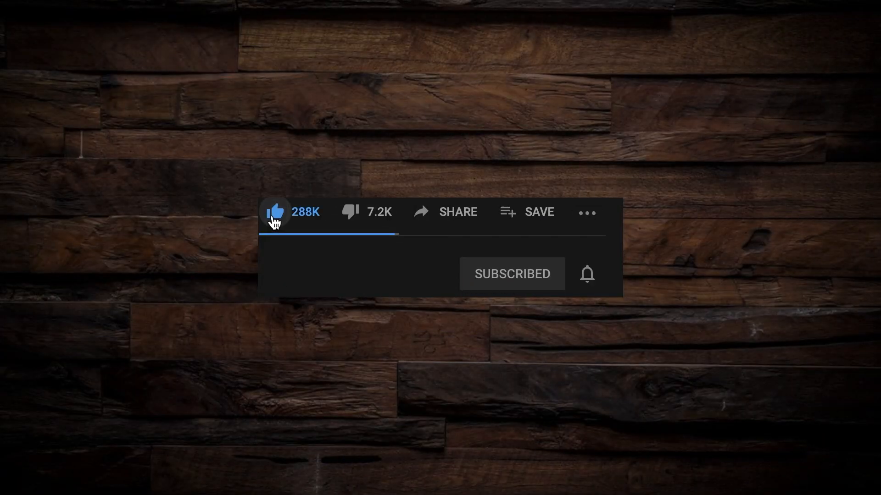